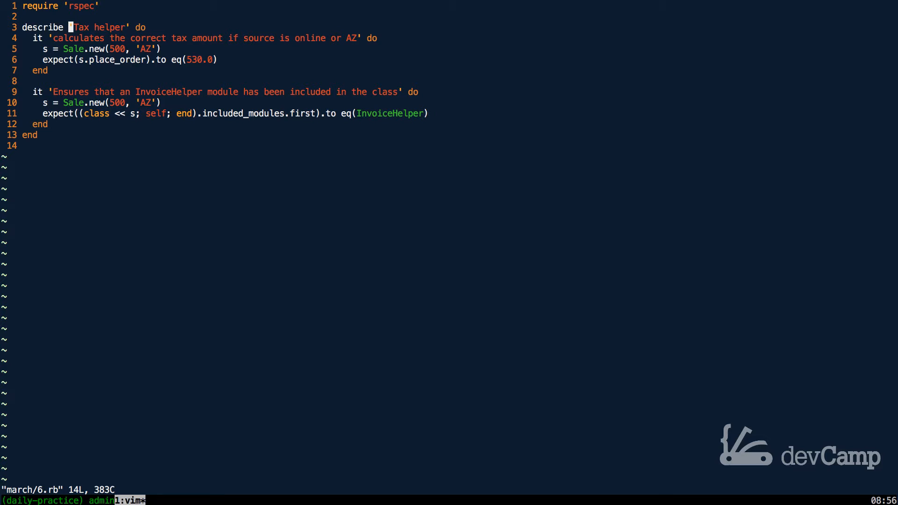
Step through the specs, then open two blank lines below require 'rspec'.
key(l)
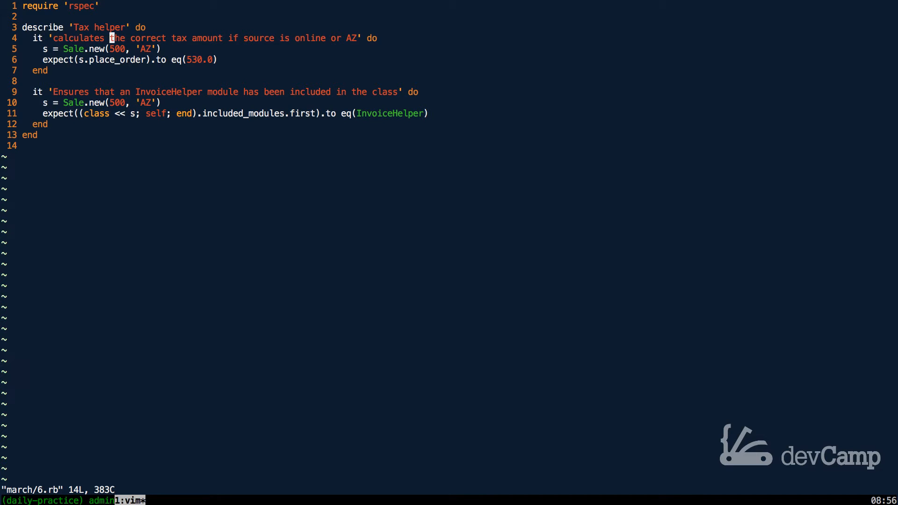
mouse_move(348, 38)
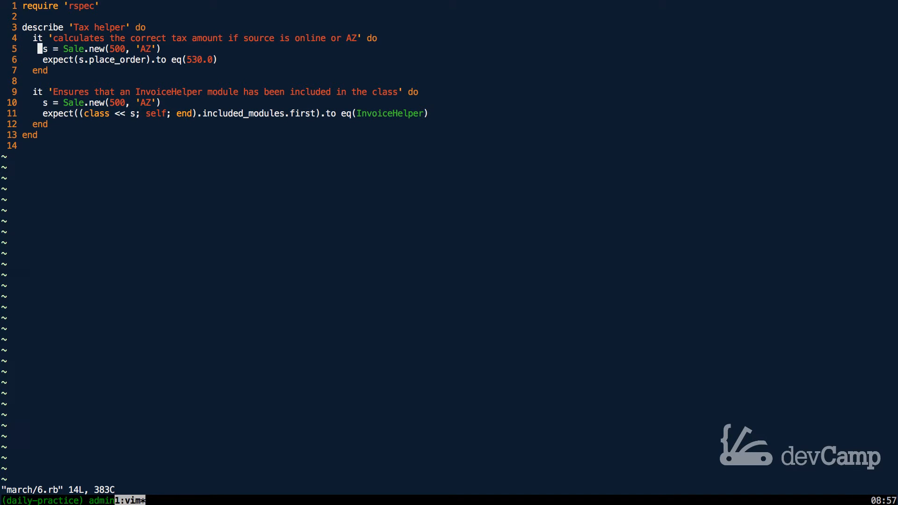
key(x)
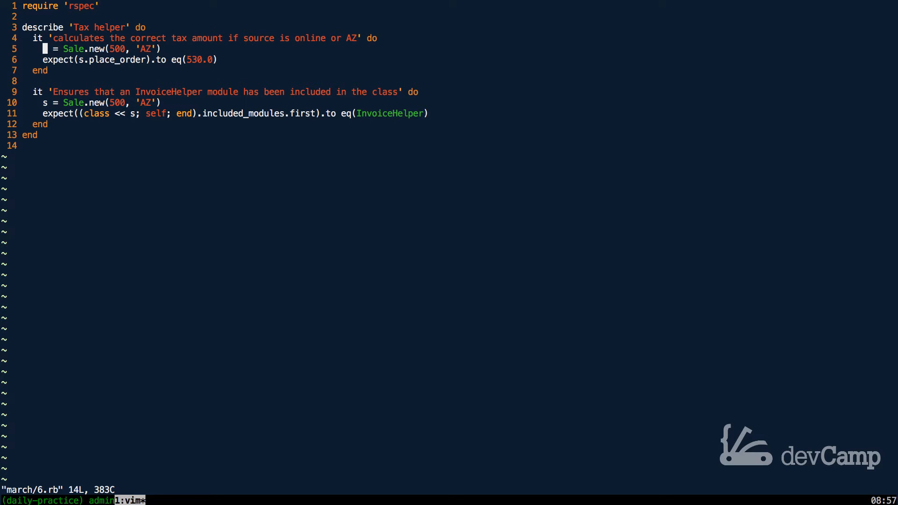
text(s)
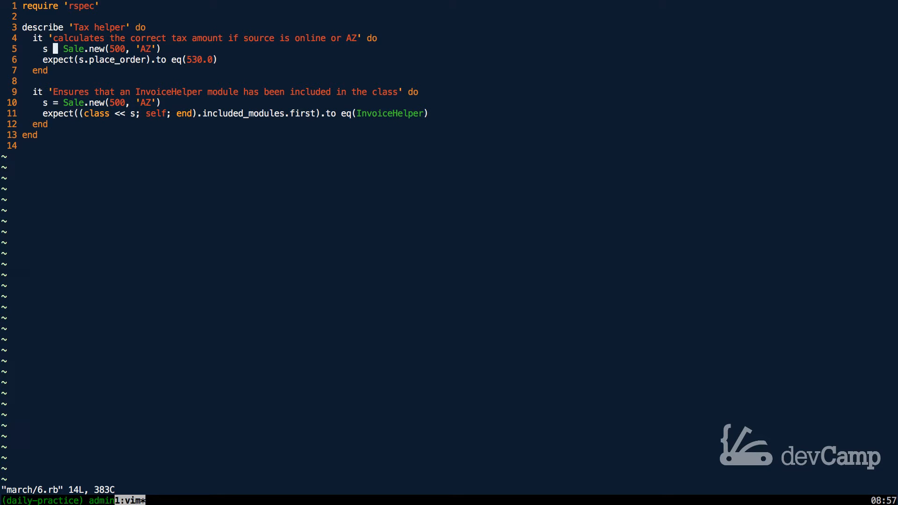
text(=)
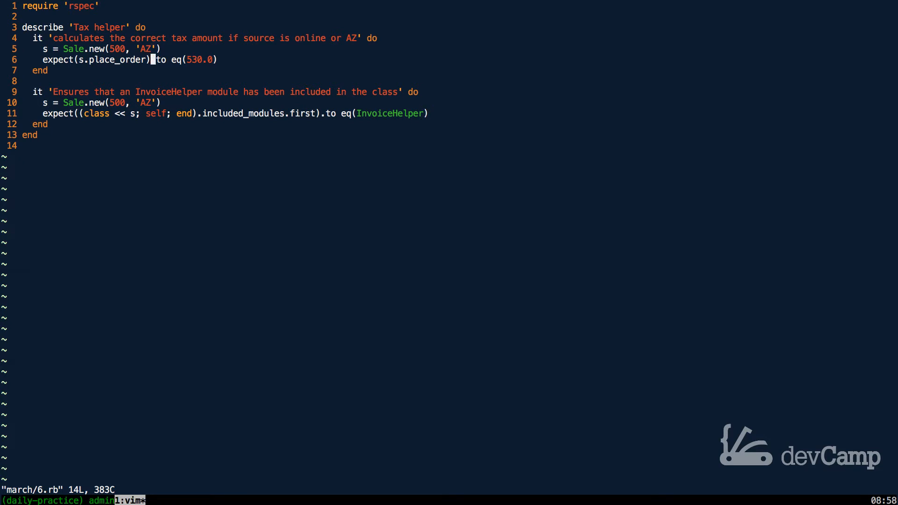
text(.)
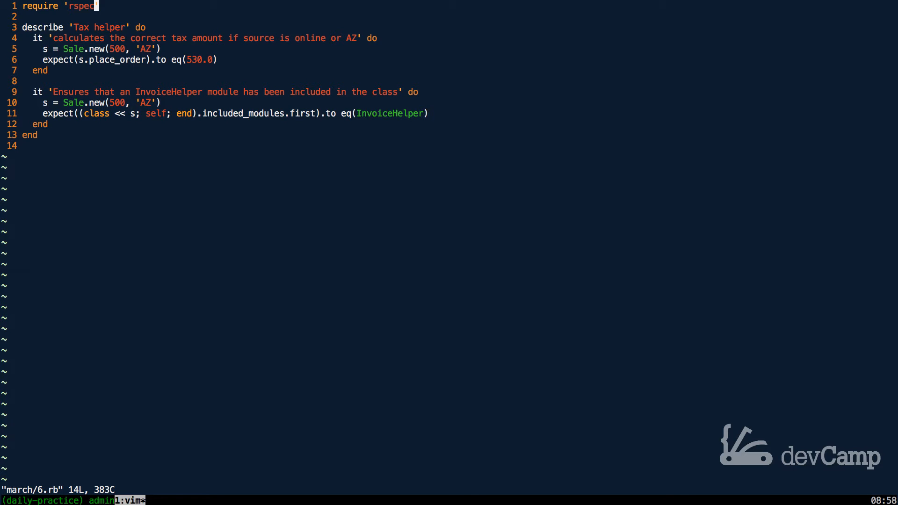
key(o)
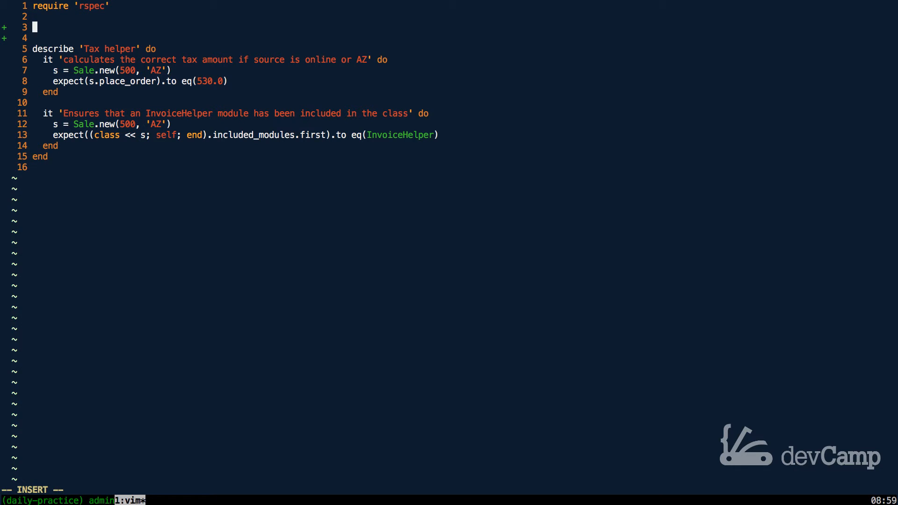
text(module)
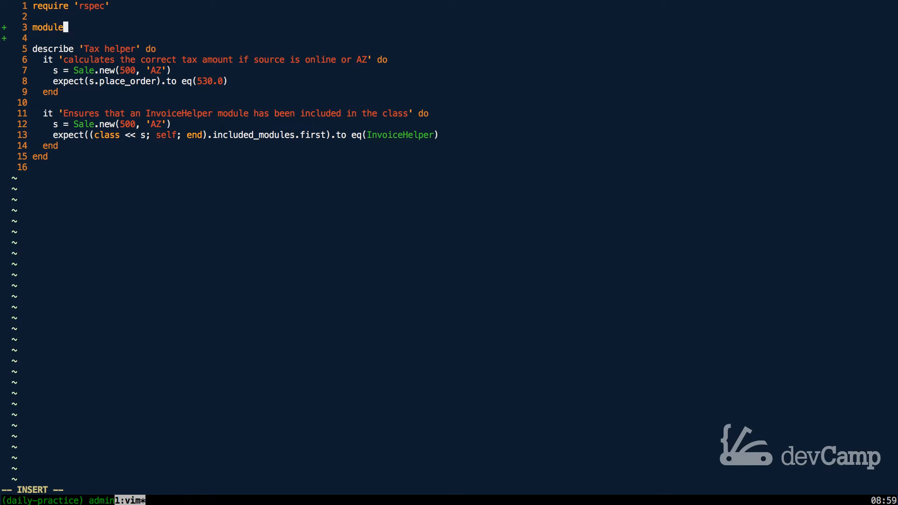
text(Inoi)
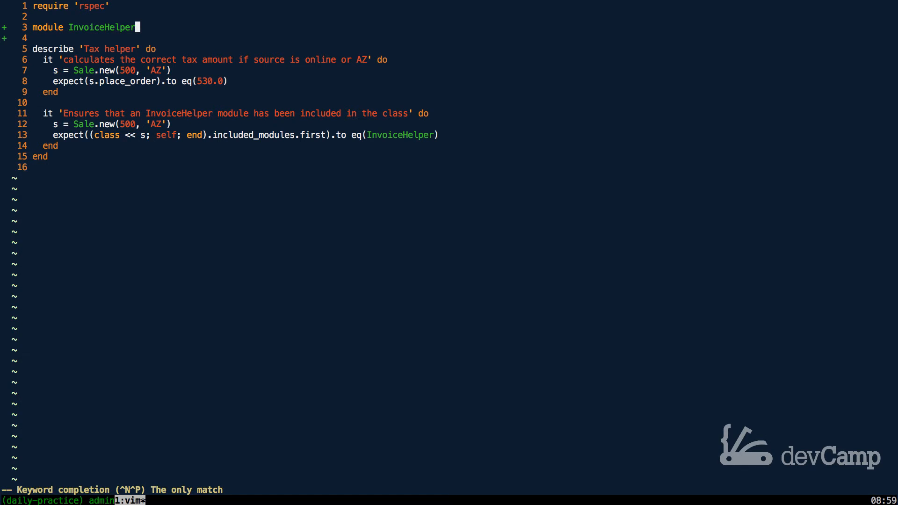
text(end)
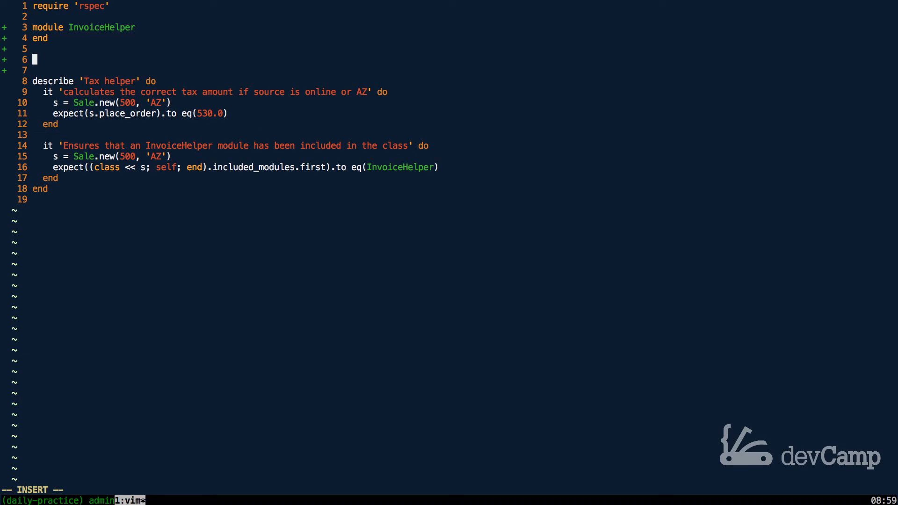
text(class Sale)
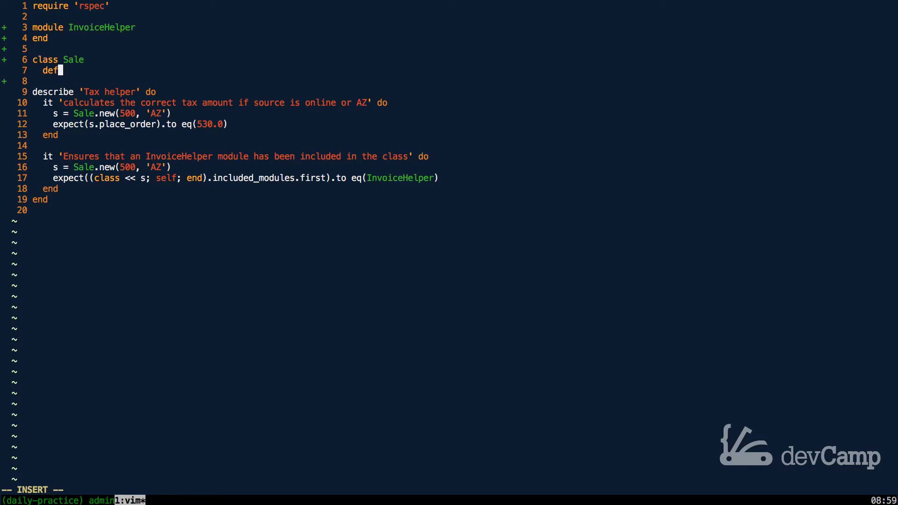
text(initialize)
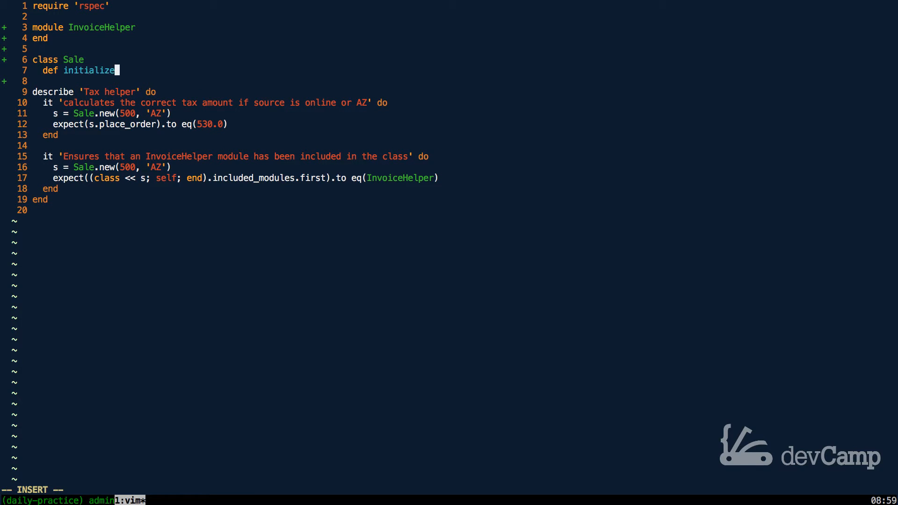
text((totl)
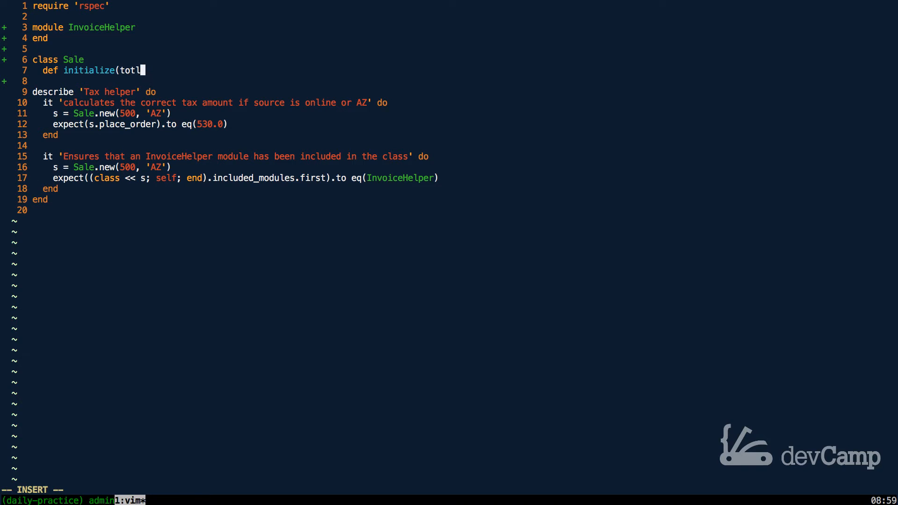
text(al, source)
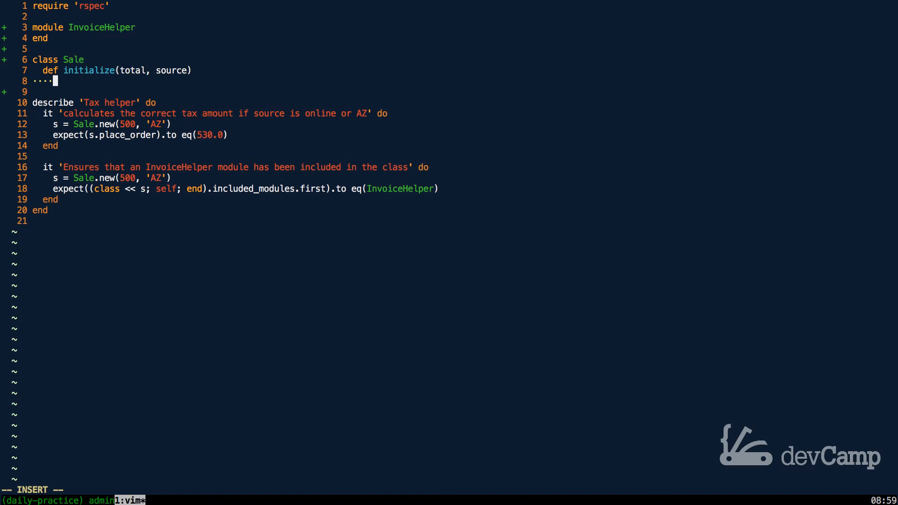
text(@)
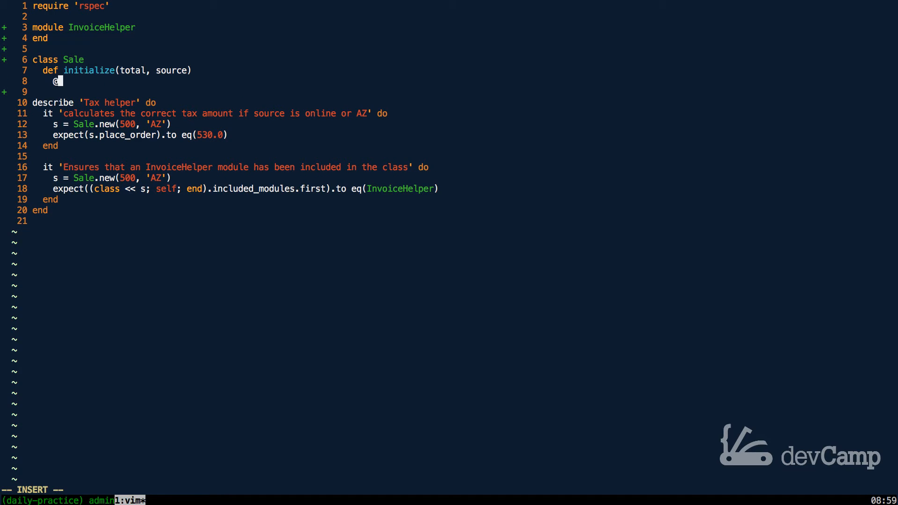
text(total = total)
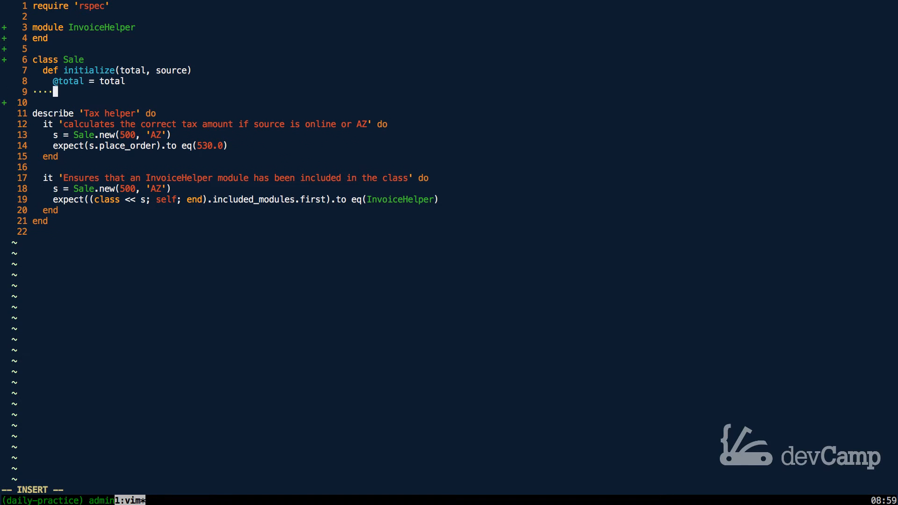
text(@source = source)
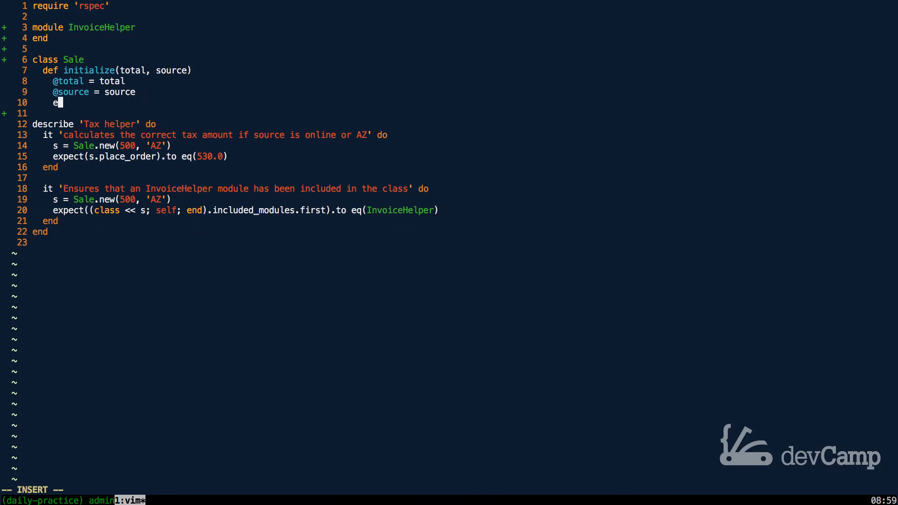
text(nd)
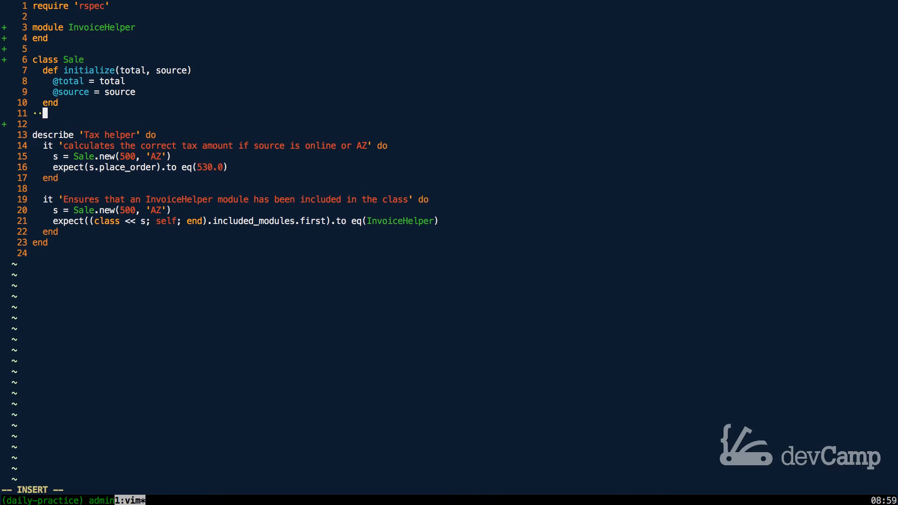
key(Enter)
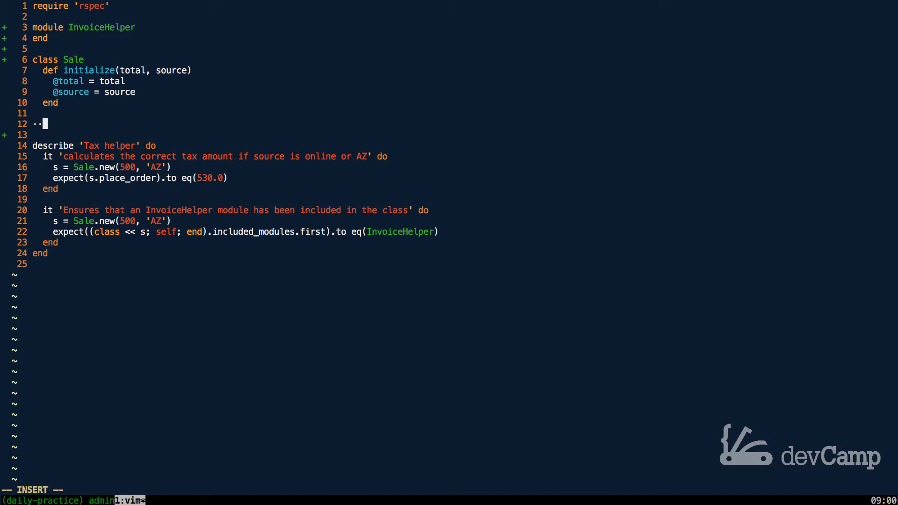
text(def)
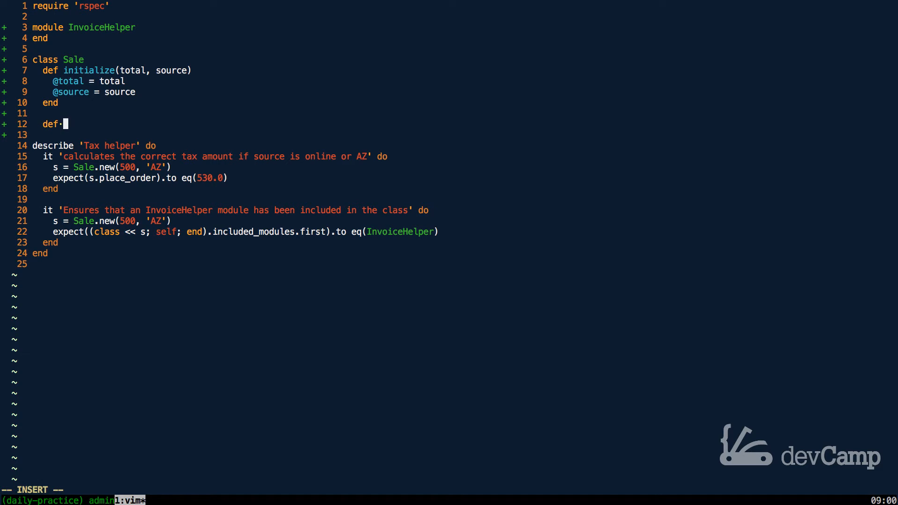
text(place_order)
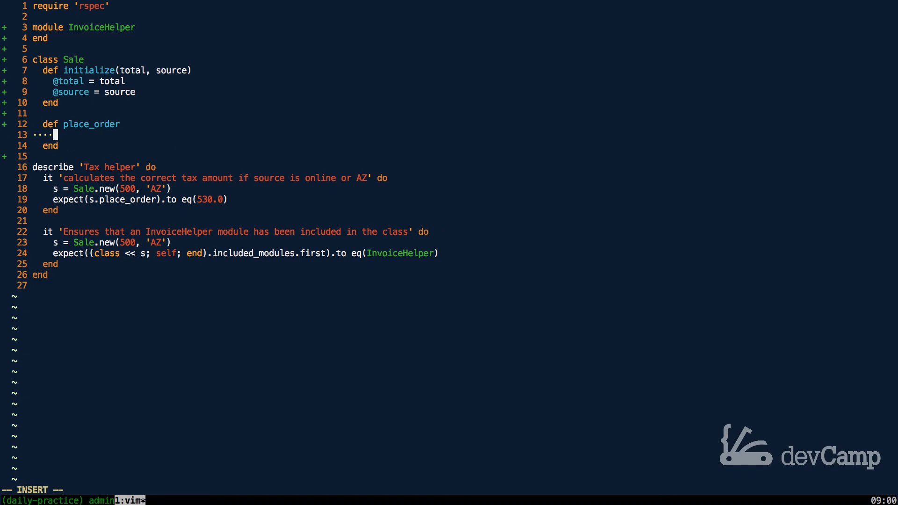
text(@)
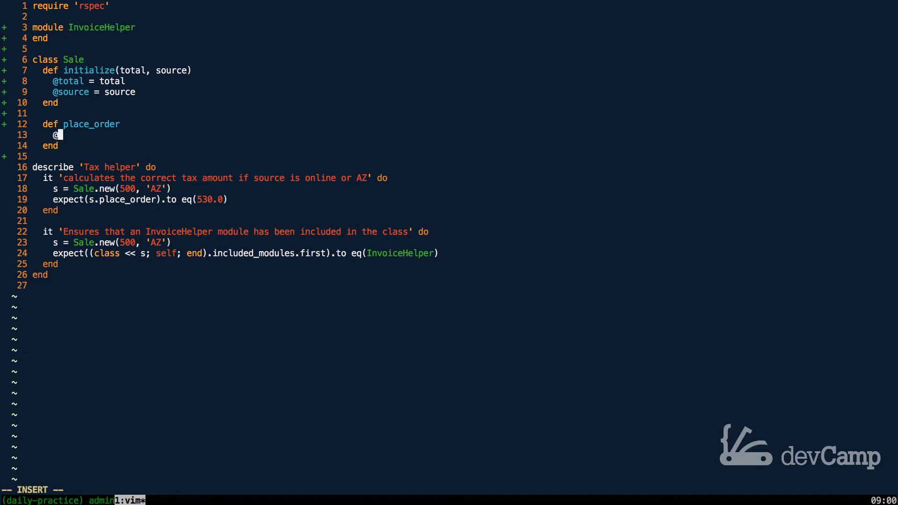
text(total)
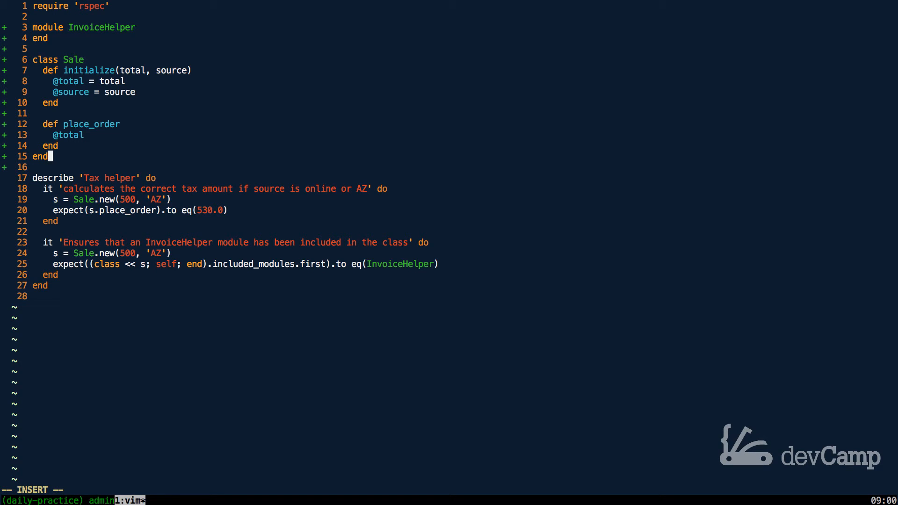
key(Enter)
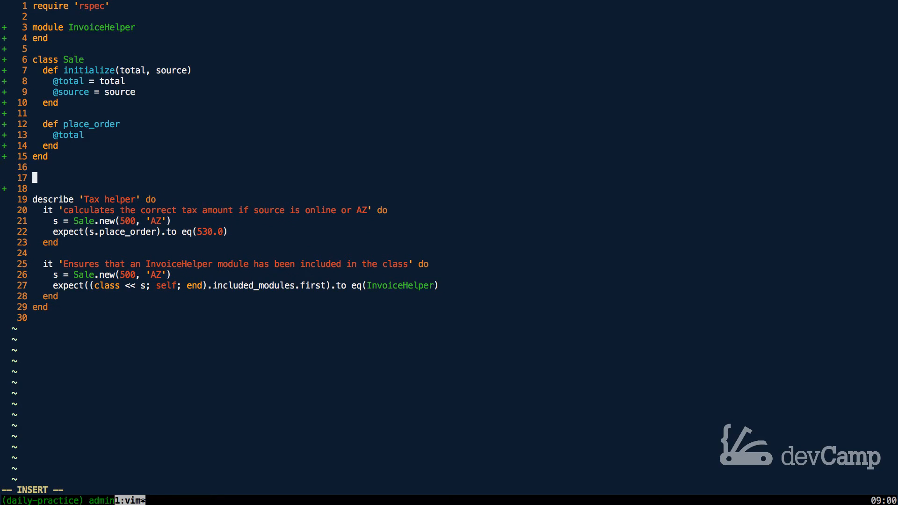
Write s = Sale.new(300, 'TX') below the class and call s.place_order.
text(s = Sale)
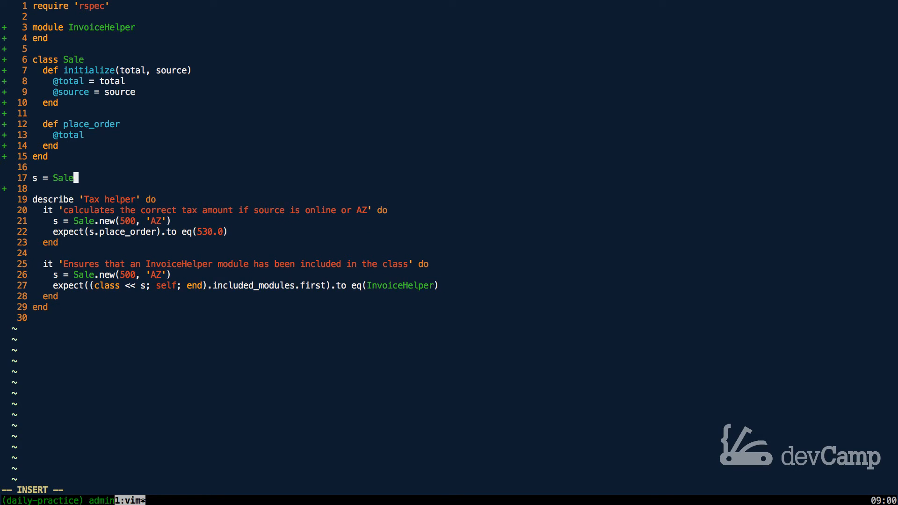
text(.new()
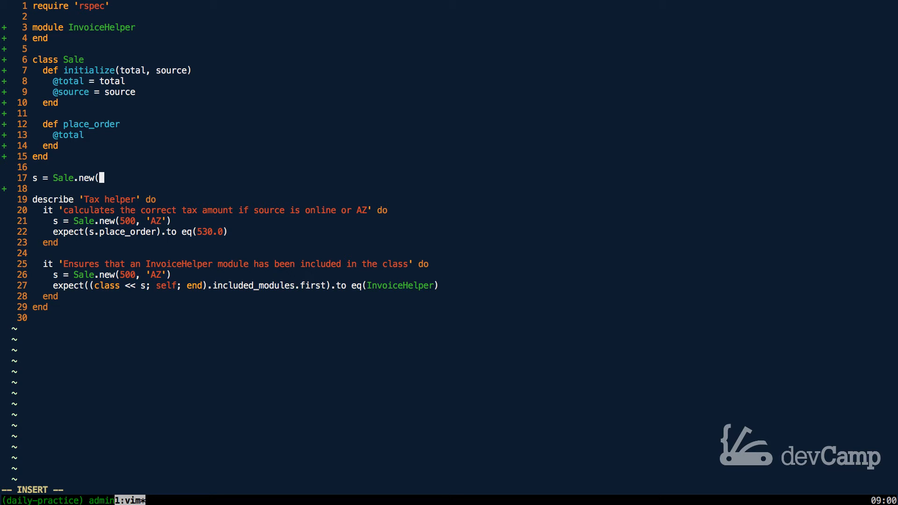
text(33)
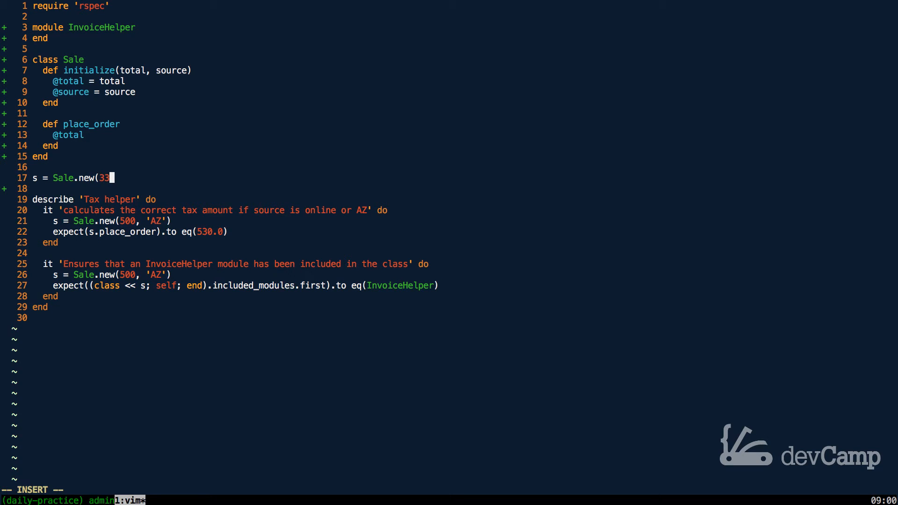
text(00)
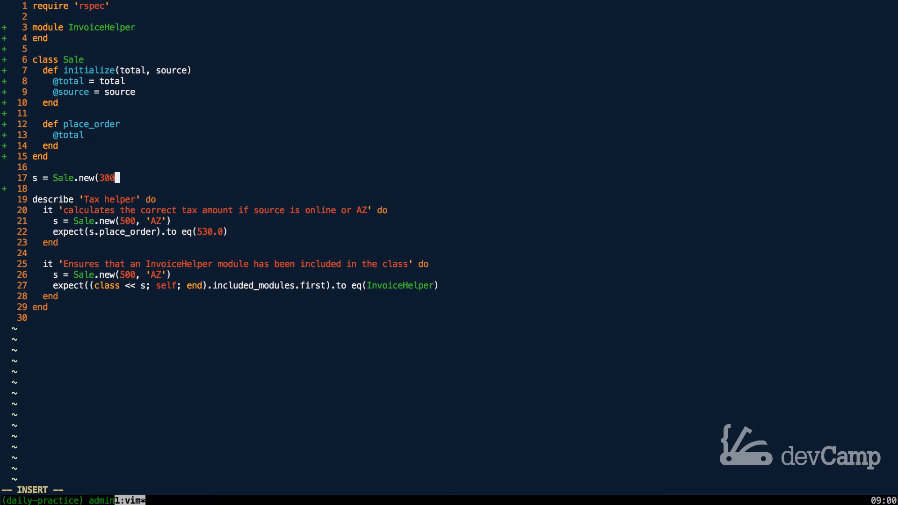
text(, ')
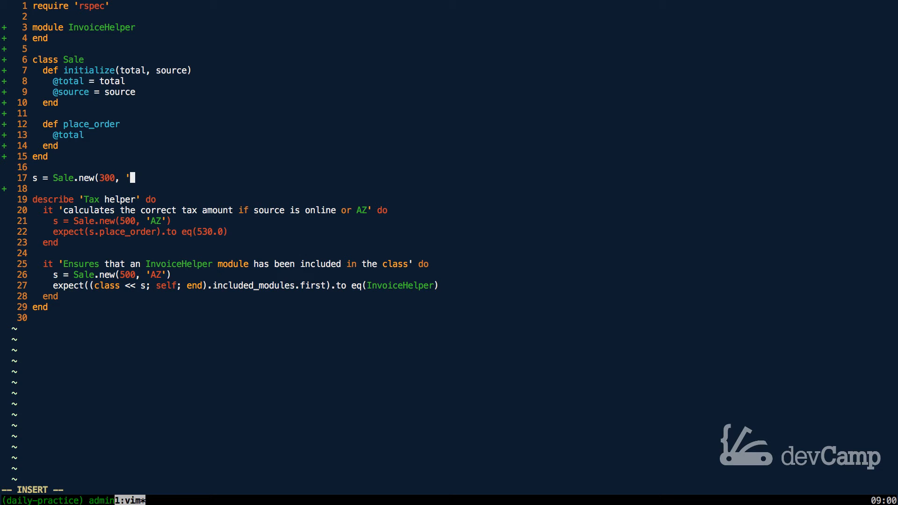
text(TX'))
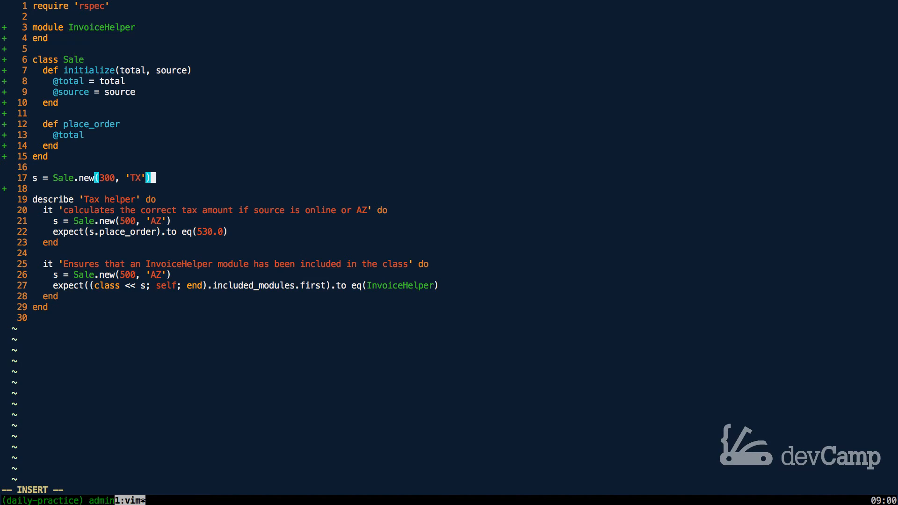
text(s.place_order)
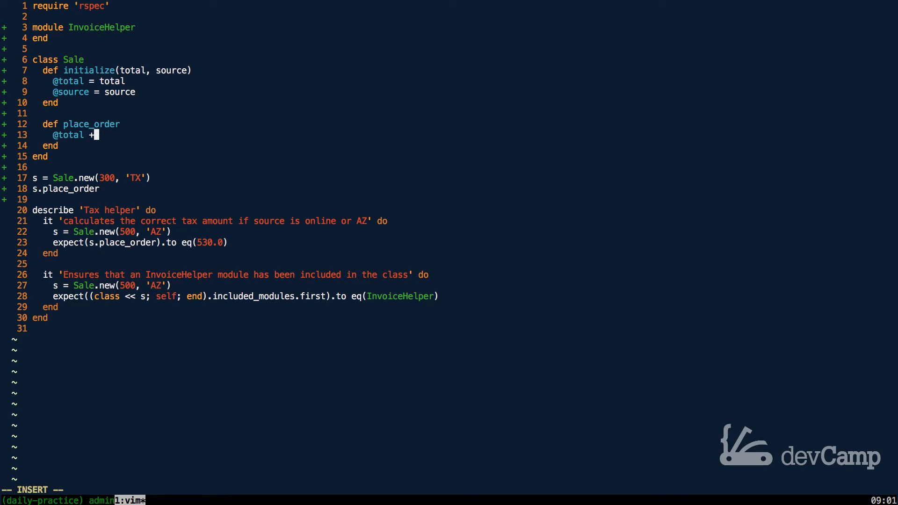
text(@tot)
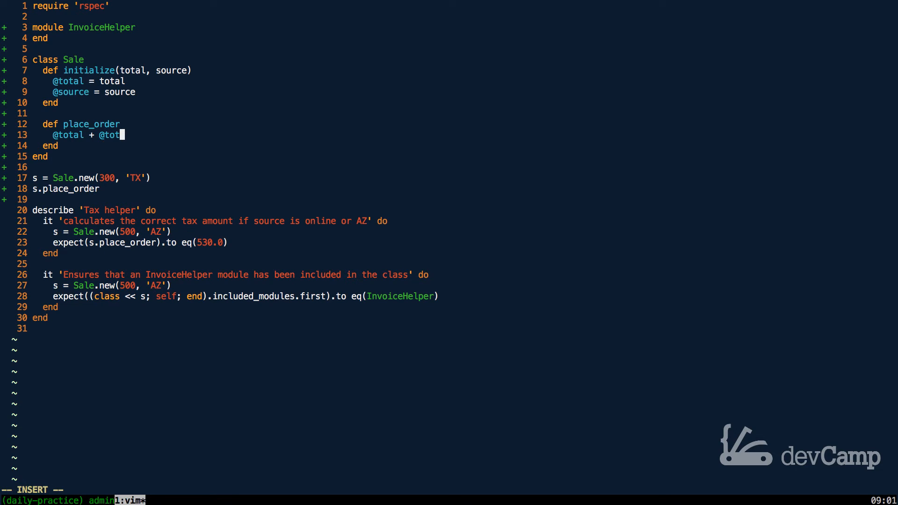
text(al * 0)
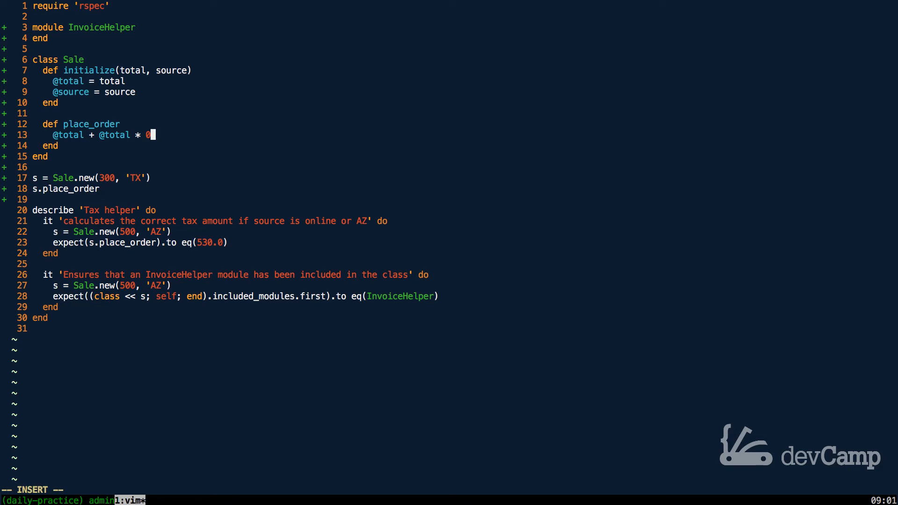
text(.06)
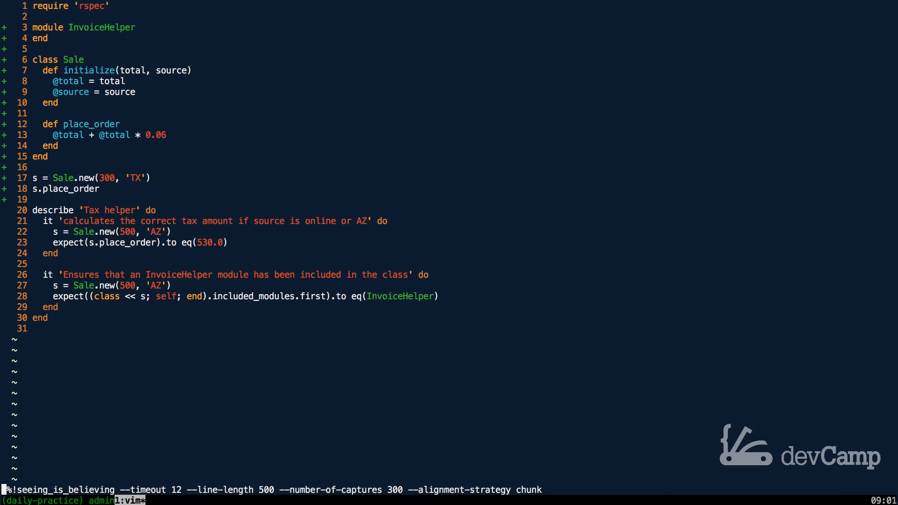
Run :%!seeing_is_believing over the buffer and open a line inside InvoiceHelper.
key(Return)
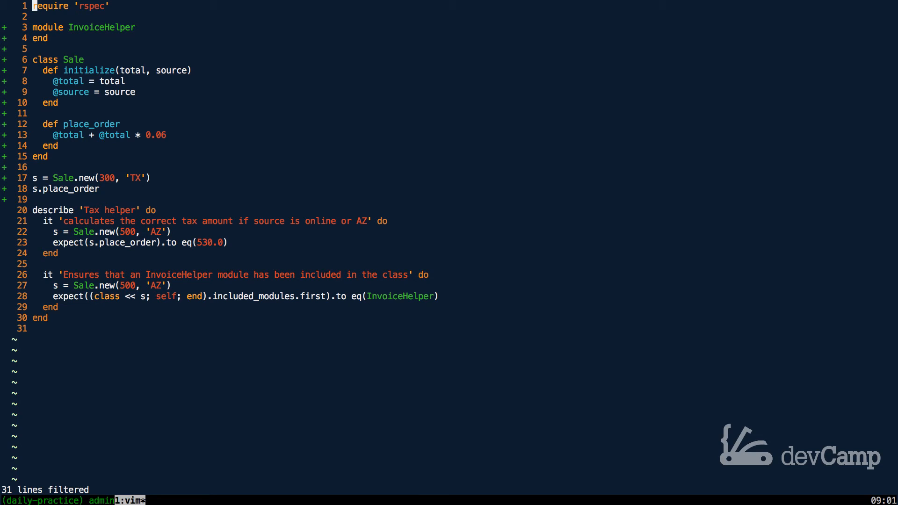
key(j)
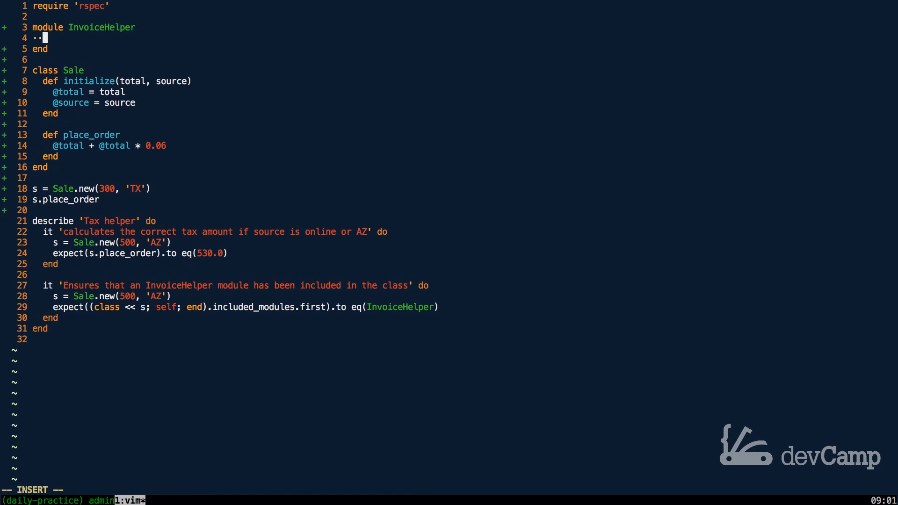
Write taxable?(source) returning true for 'online' or 'AZ', else false.
text(def ta)
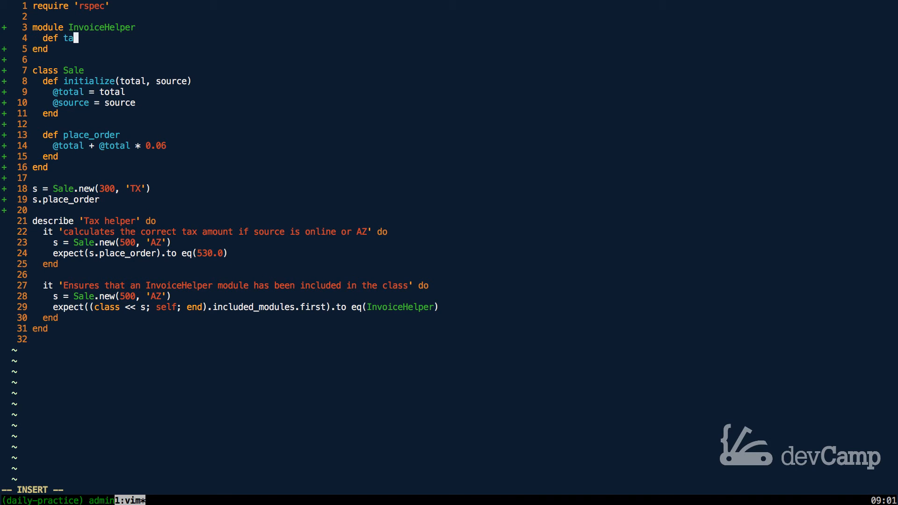
text(b)
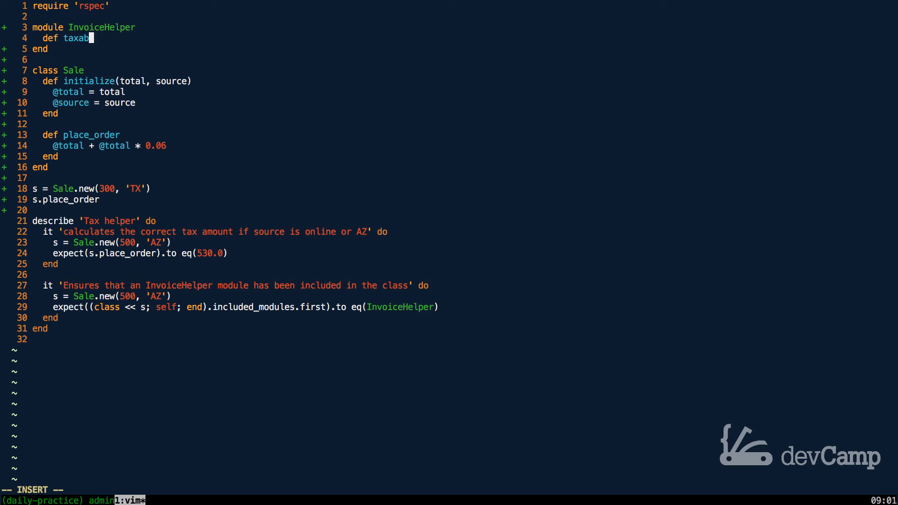
text(le? source)
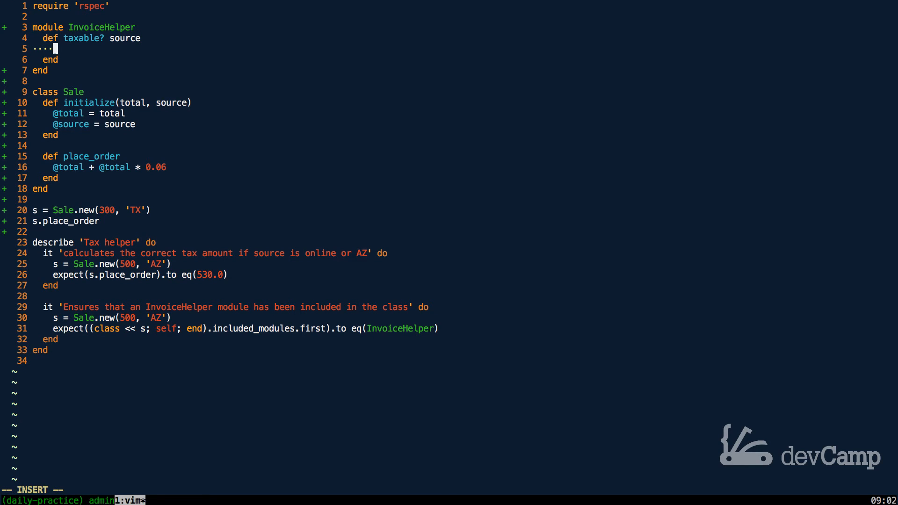
text(if source == ')
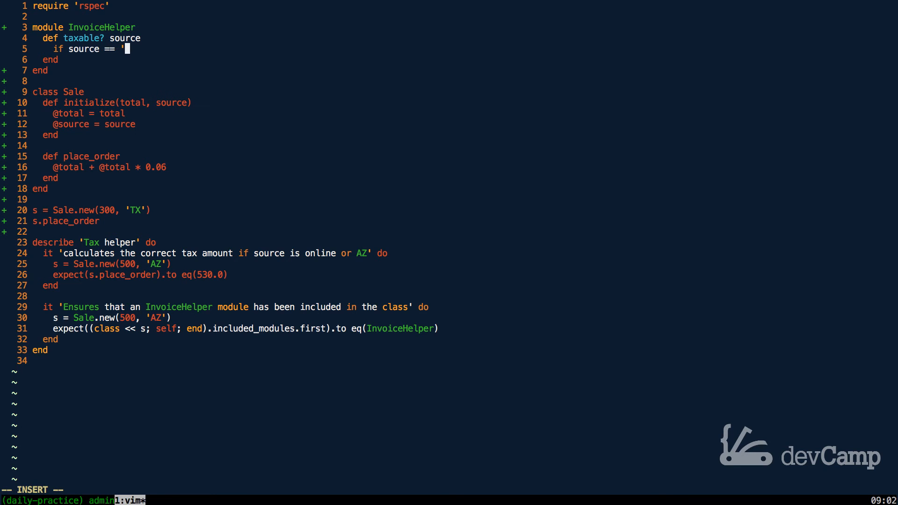
text(online'.)
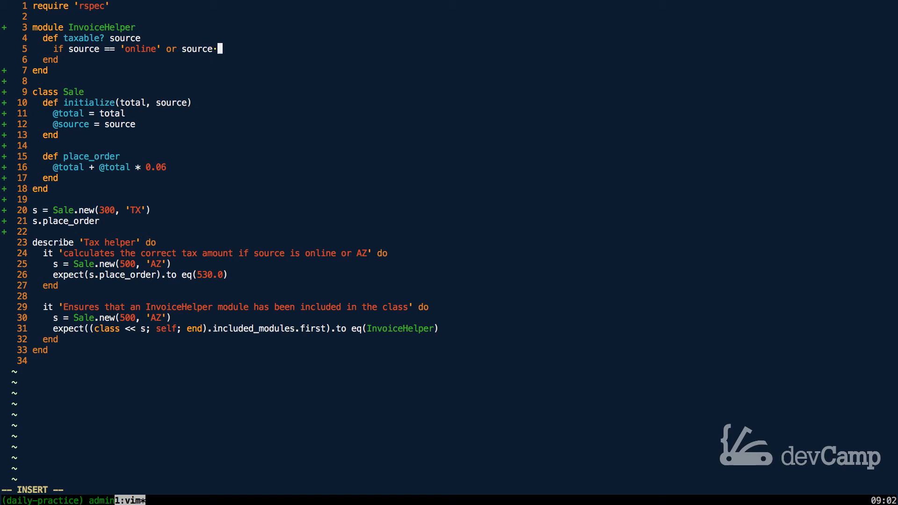
text(== 'AZ')
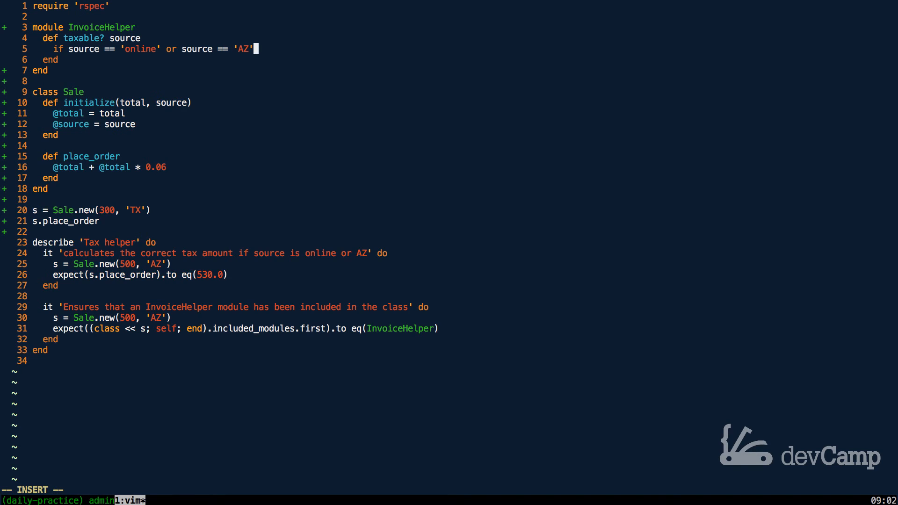
text(true)
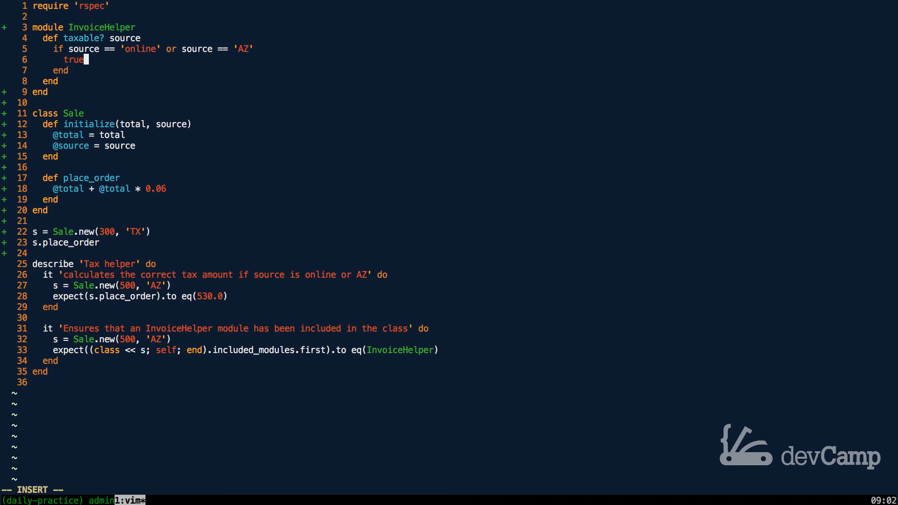
text(else)
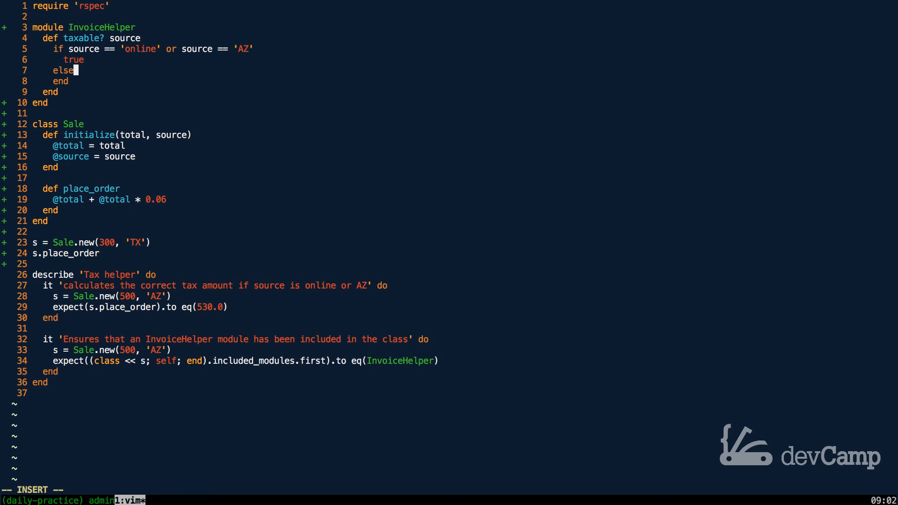
text(false)
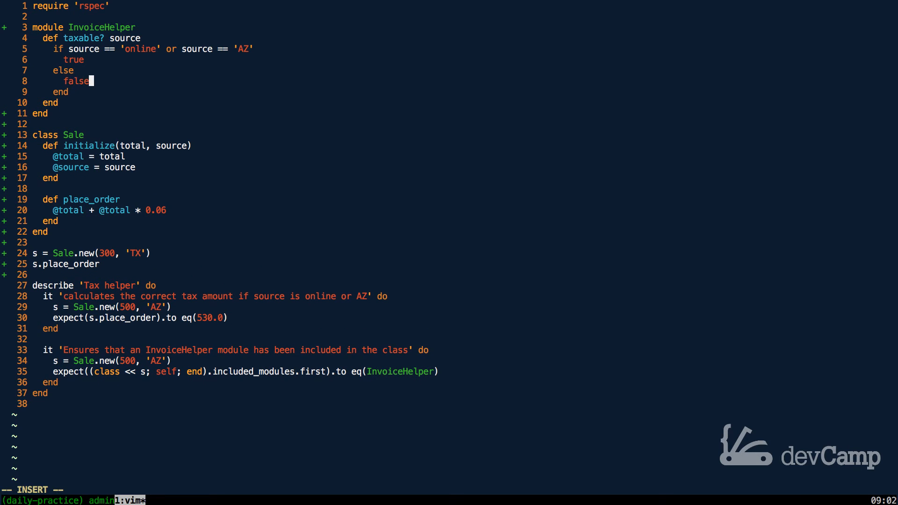
key(Escape)
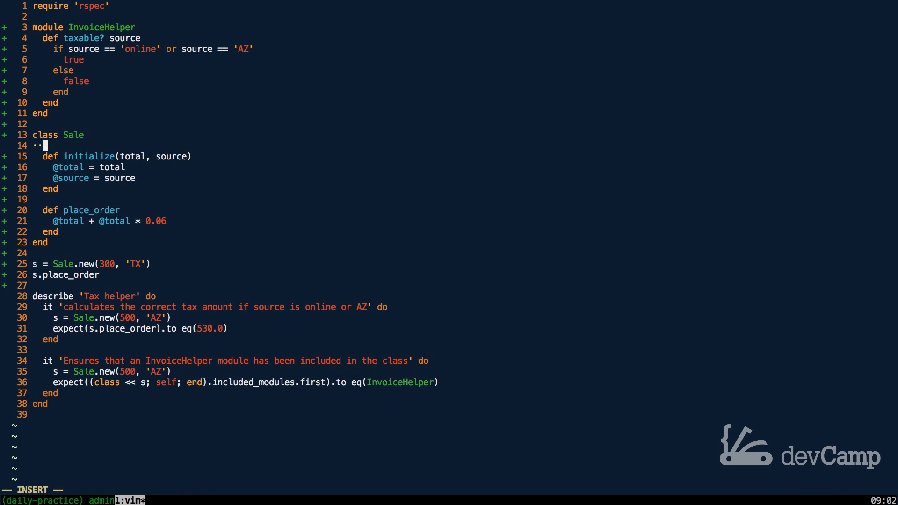
Add include InvoiceHelper to Sale and prefix place_order's expression with return.
key(Escape)
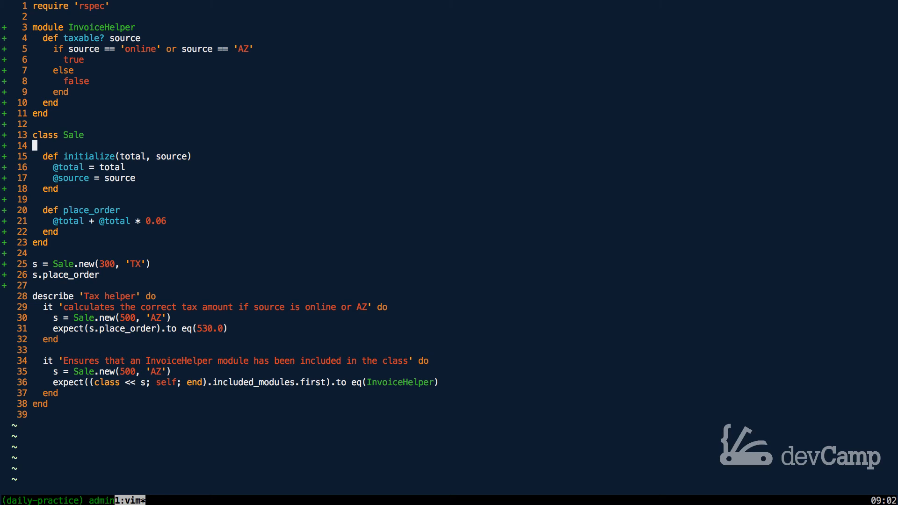
key(i)
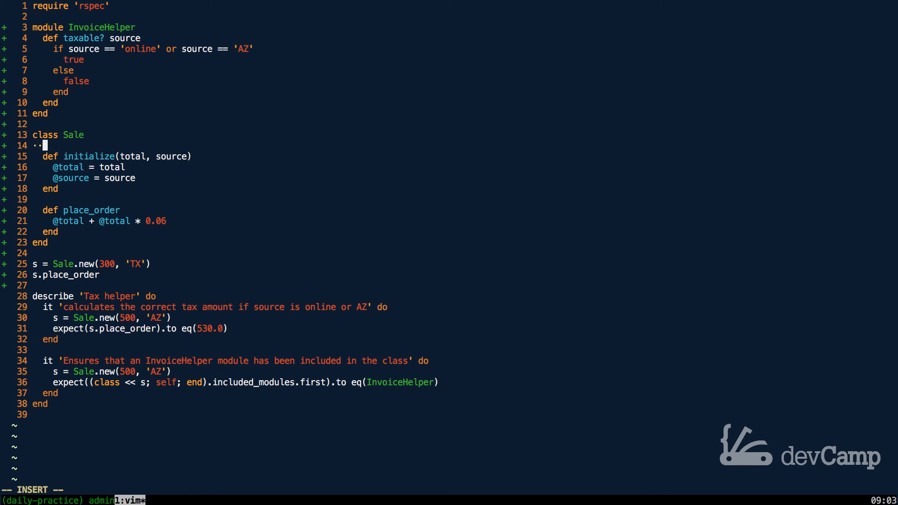
text(include InvoiceHelpe)
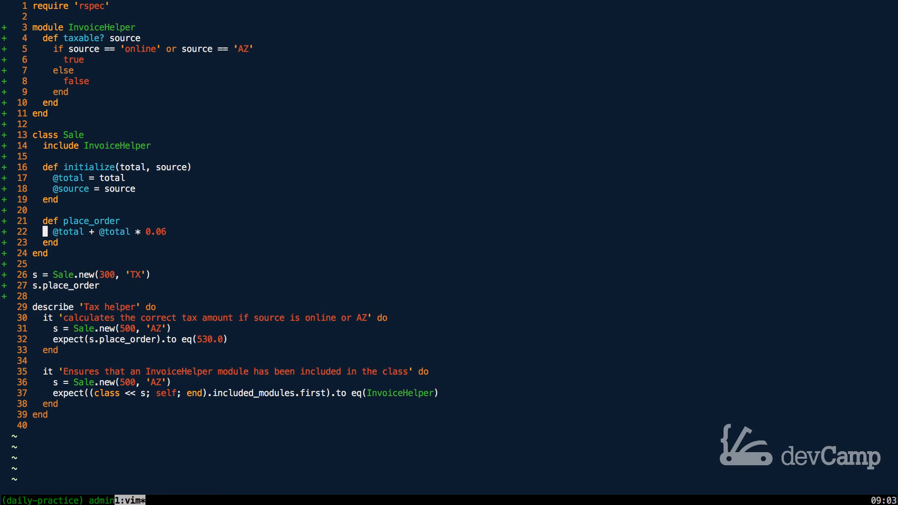
text(return)
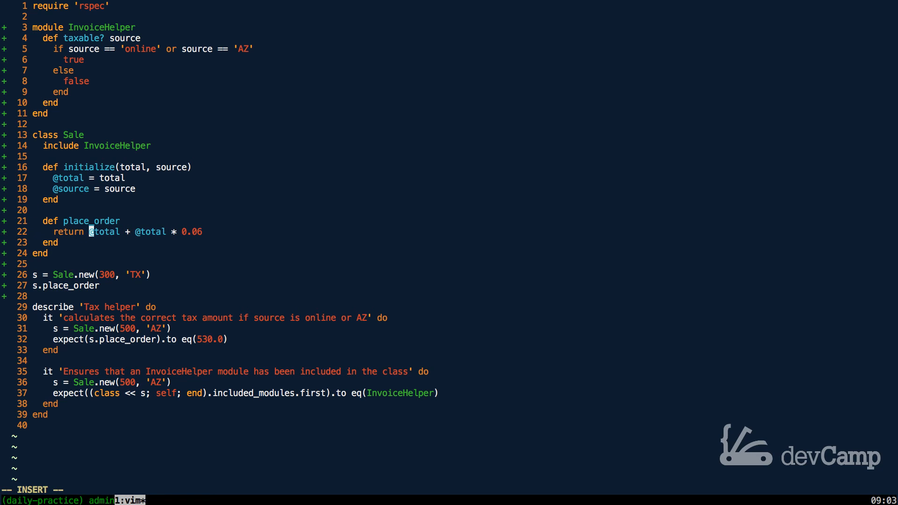
text(()
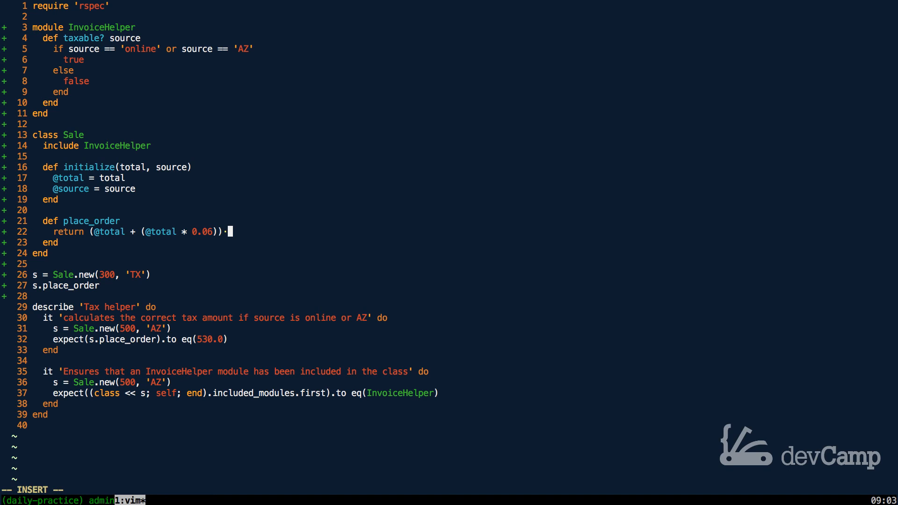
text(if)
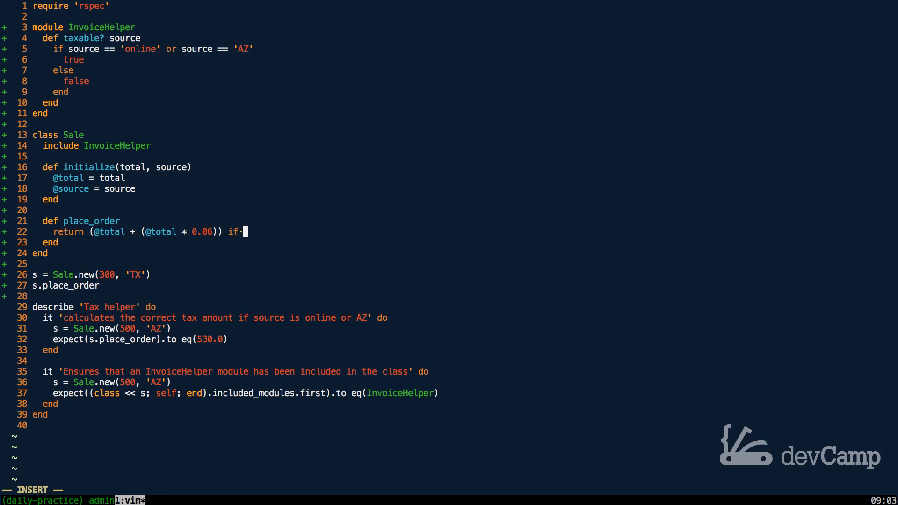
text(taxable?)
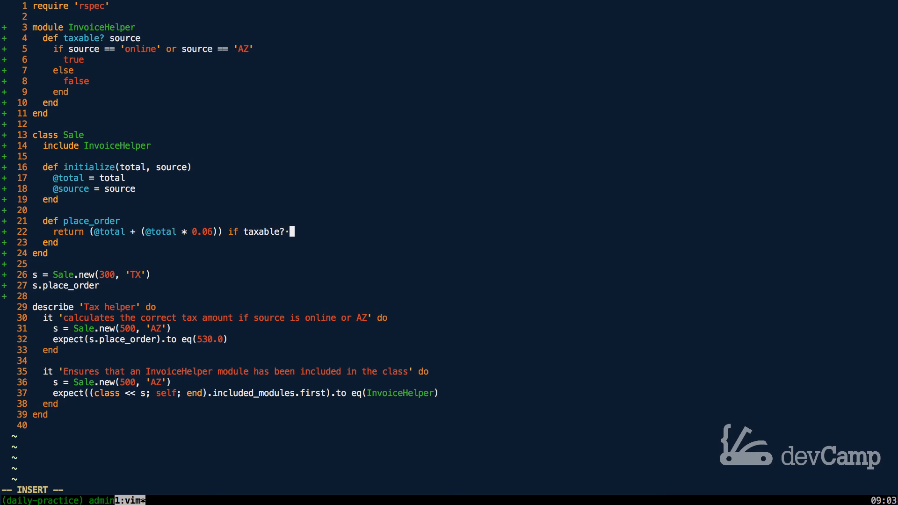
text(@source)
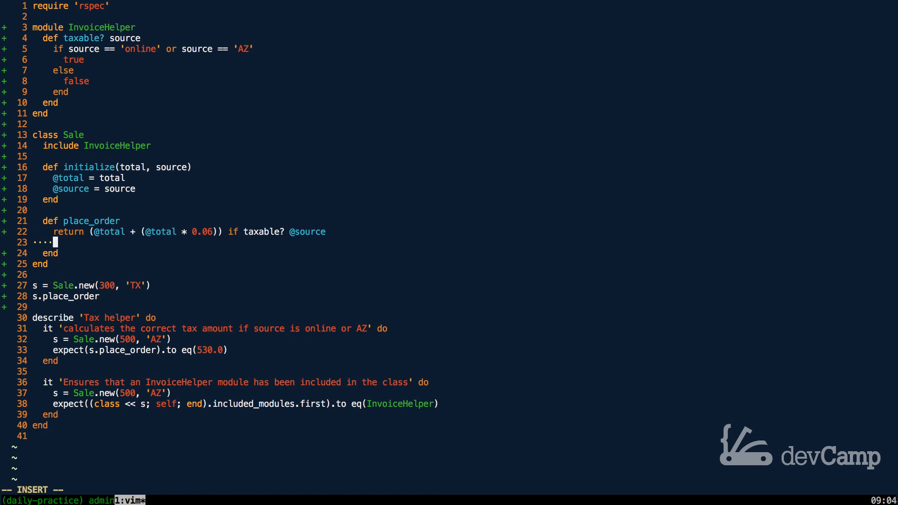
text(@)
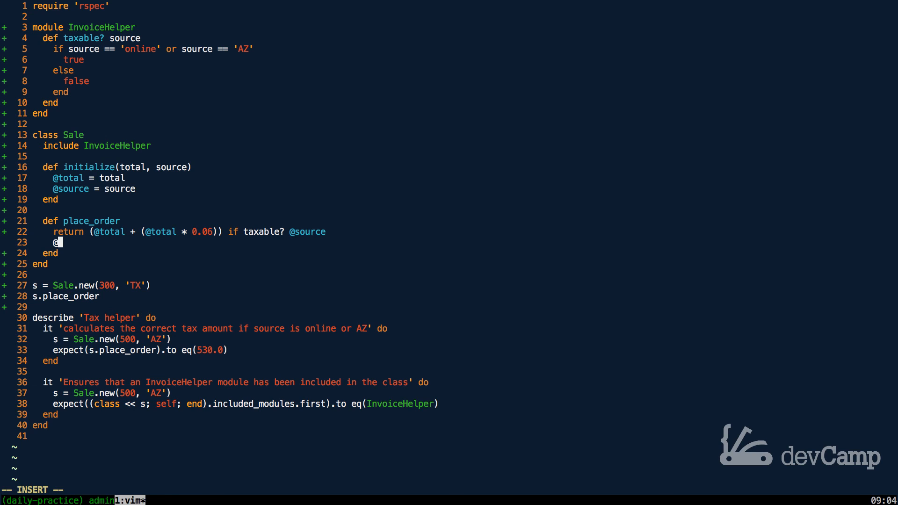
text(total)
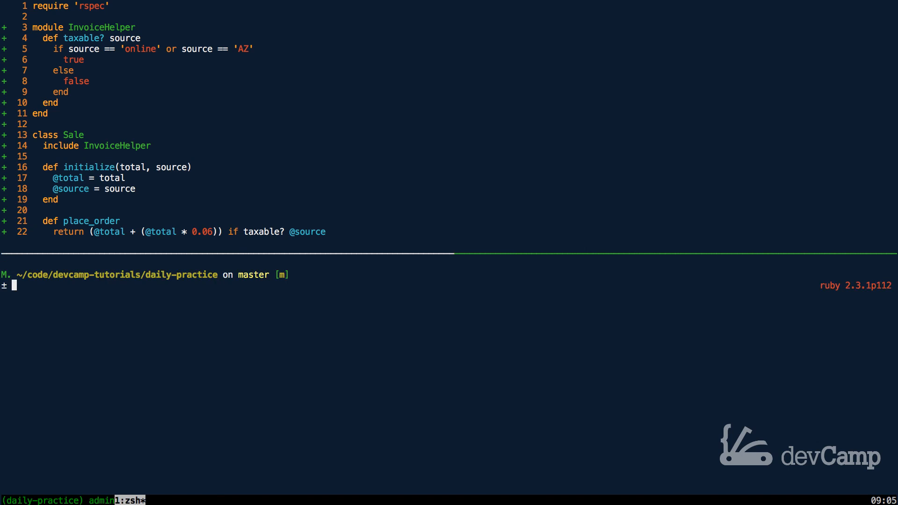
Run rspec march/6.rb and confirm 2 examples, 0 failures.
text(rspec m)
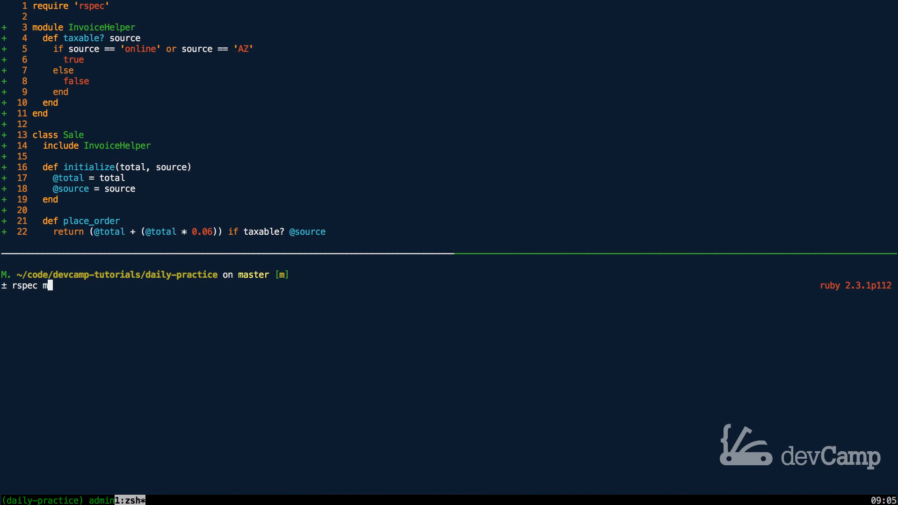
text(arch/)
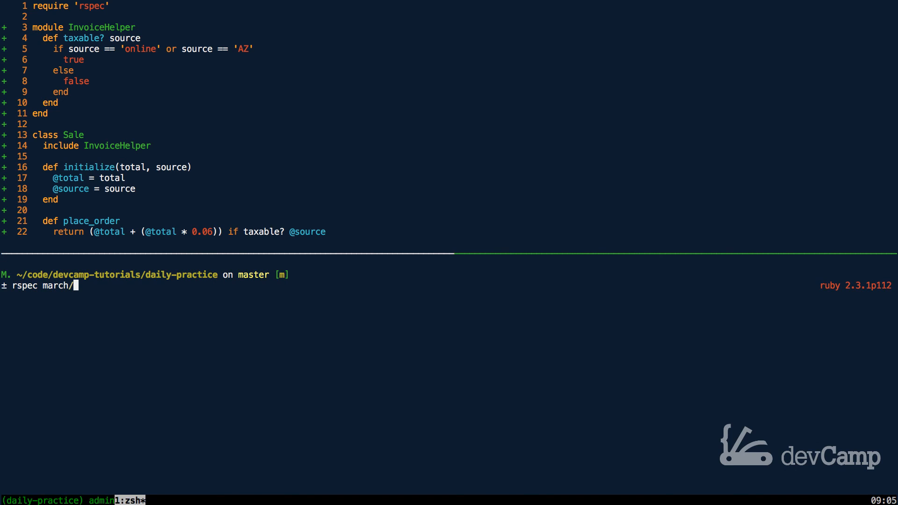
text(6.rb)
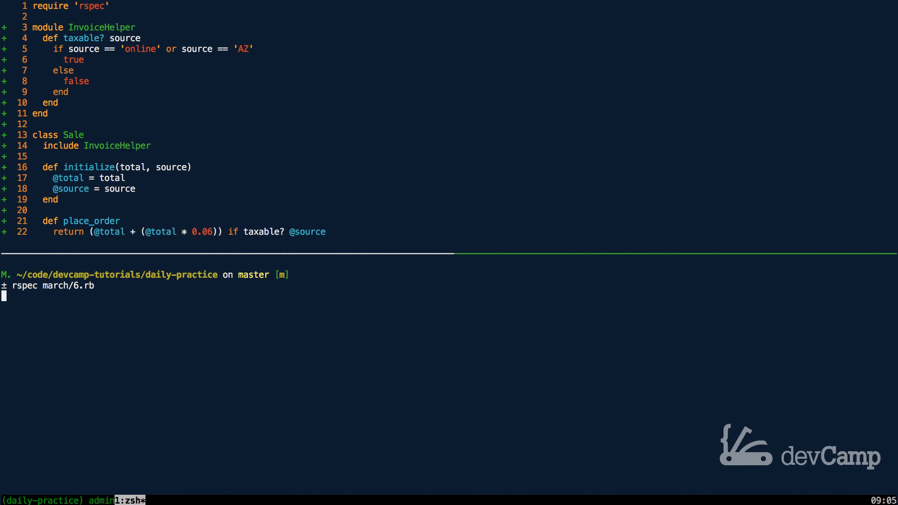
key(Enter)
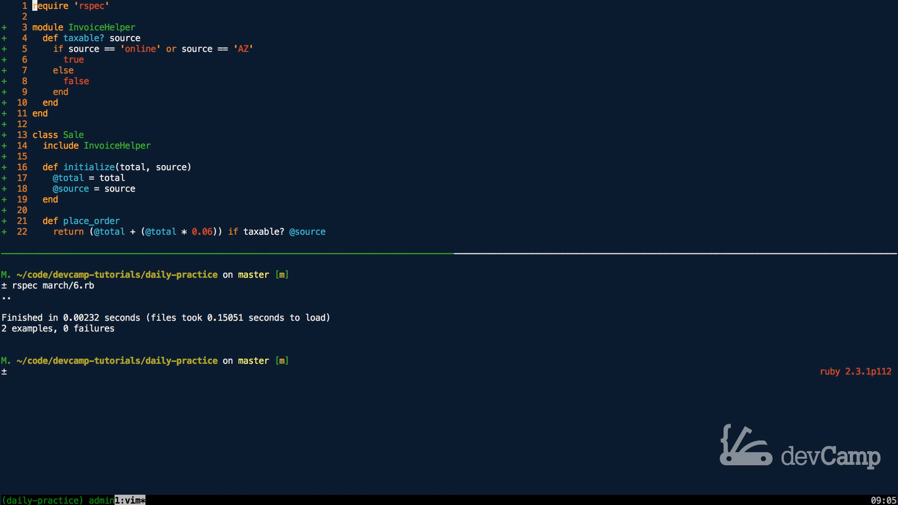
scroll(down, 3)
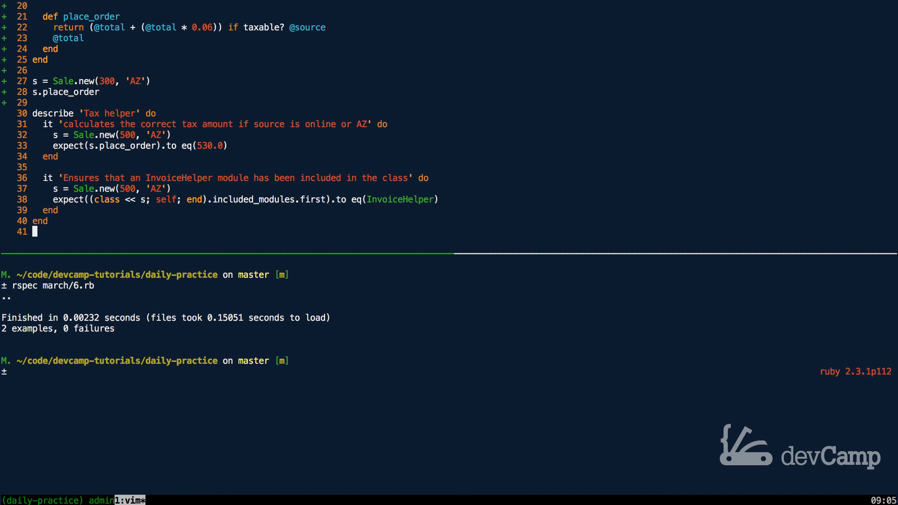